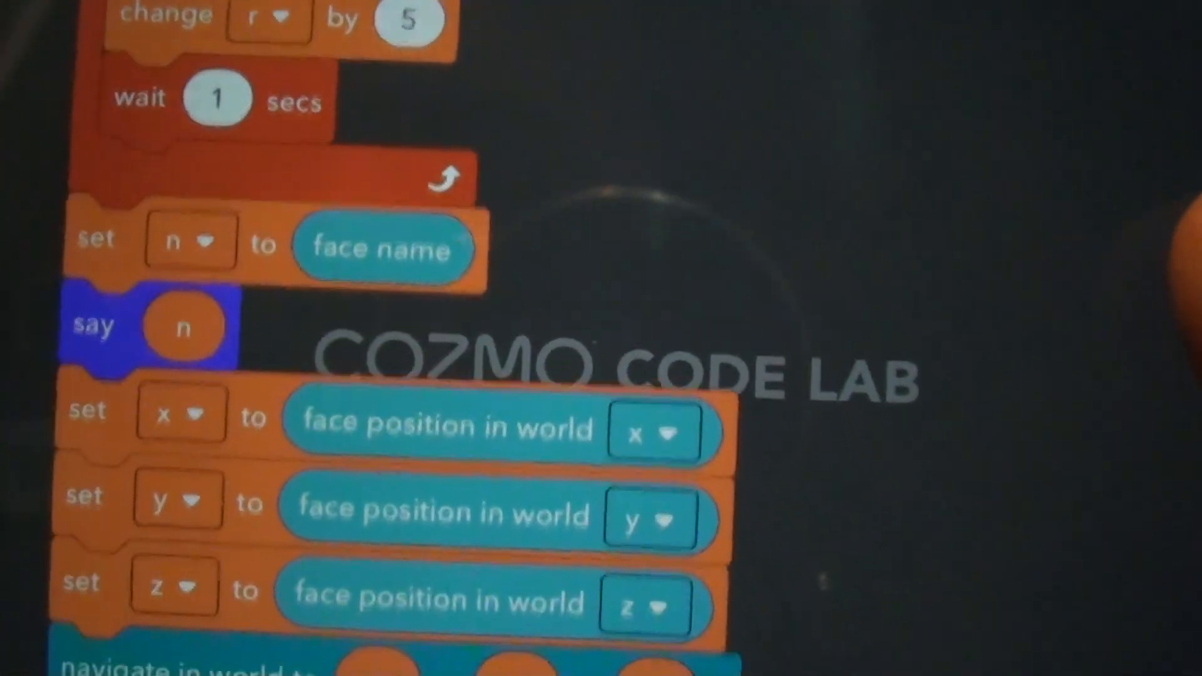
pyautogui.scroll(-3)
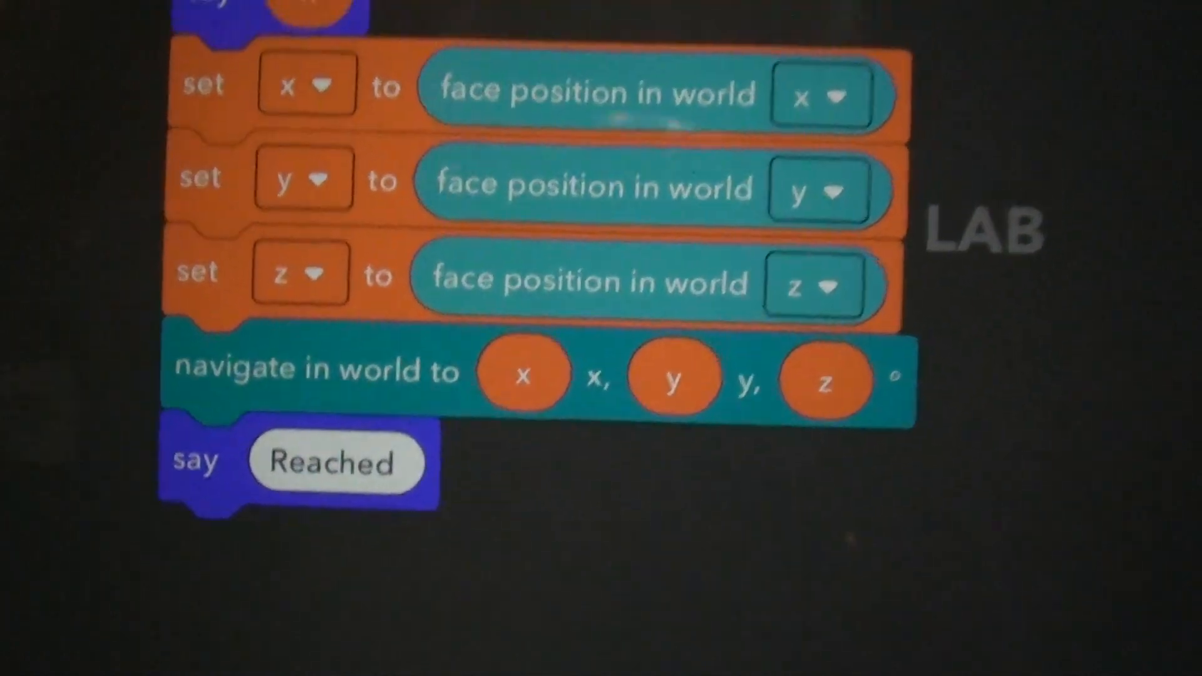
pyautogui.scroll(-3)
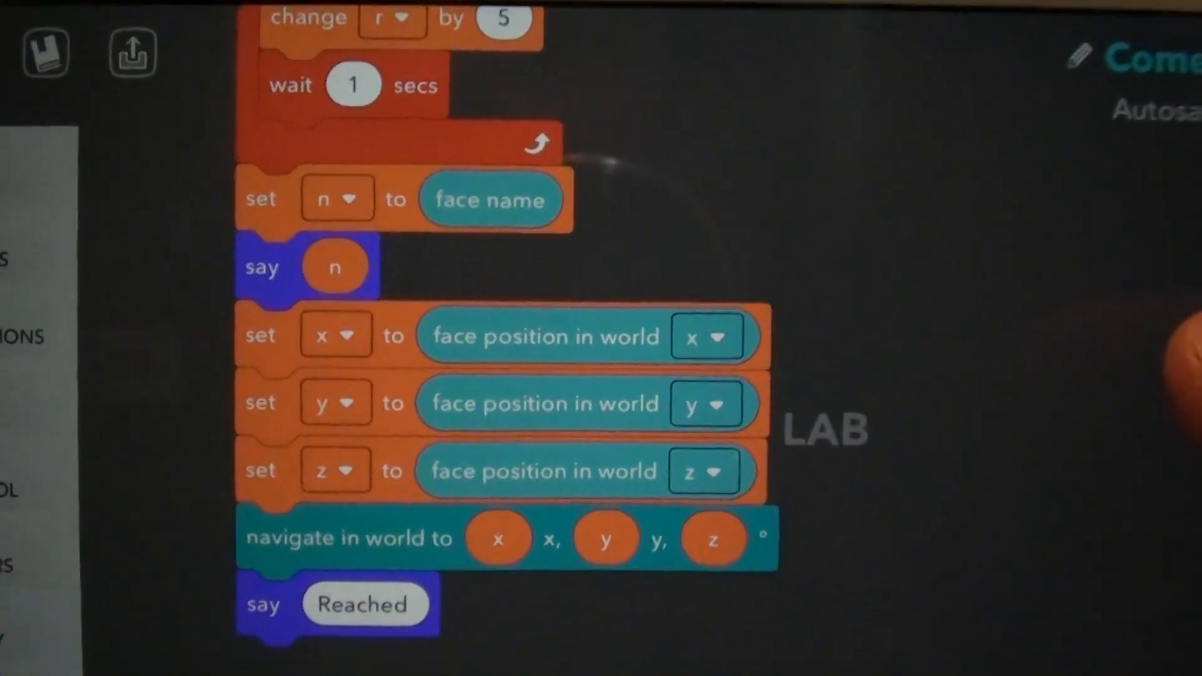